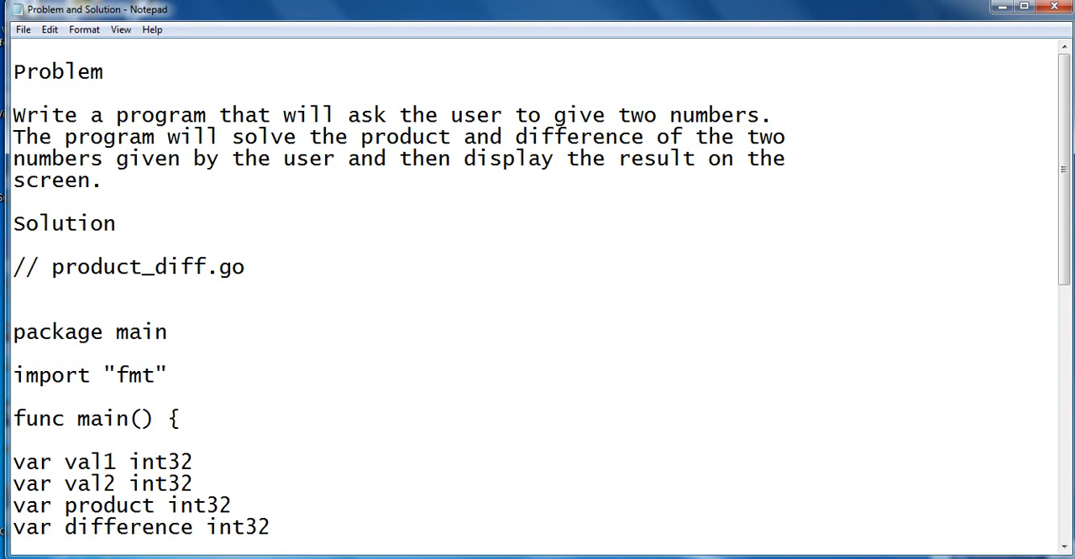
Walk through product_diff.go, highlighting the comment, package main line and difference variable declaration.
{"action": "left_click_drag", "start_coordinate": [13, 137], "coordinate": [102, 179]}
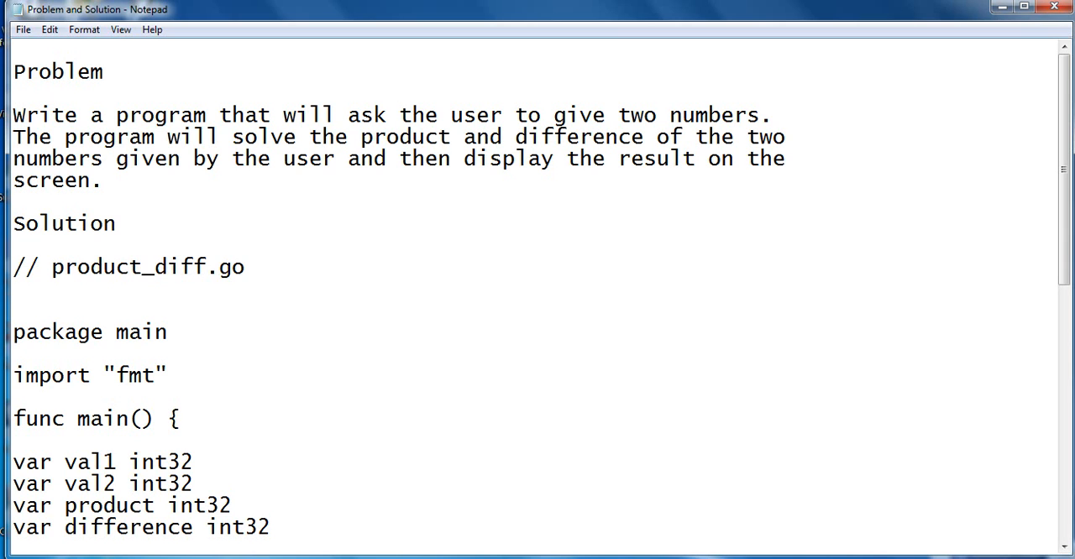
{"action": "left_click", "coordinate": [13, 245]}
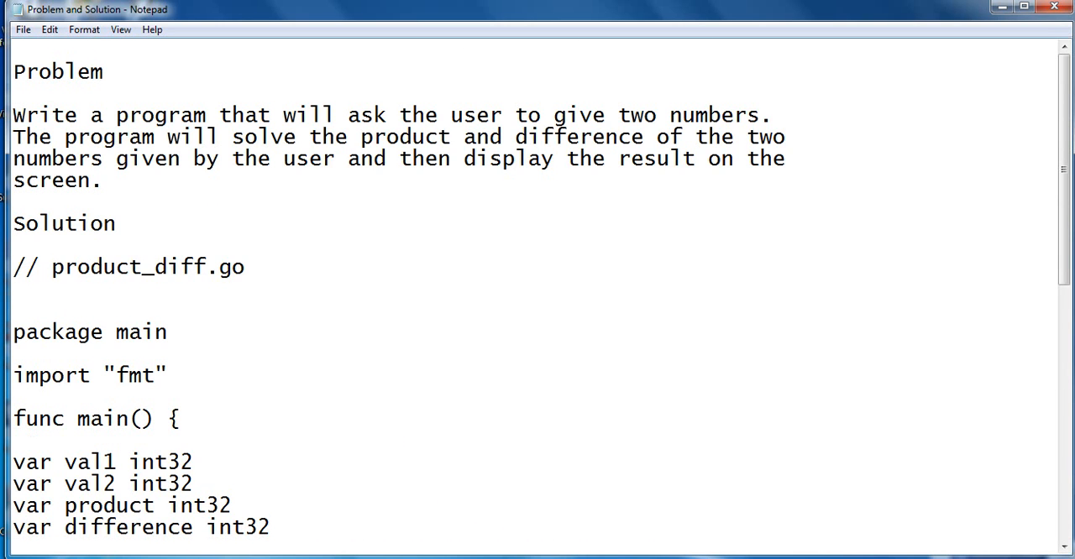
{"action": "scroll", "scroll_direction": "down", "scroll_amount": 3}
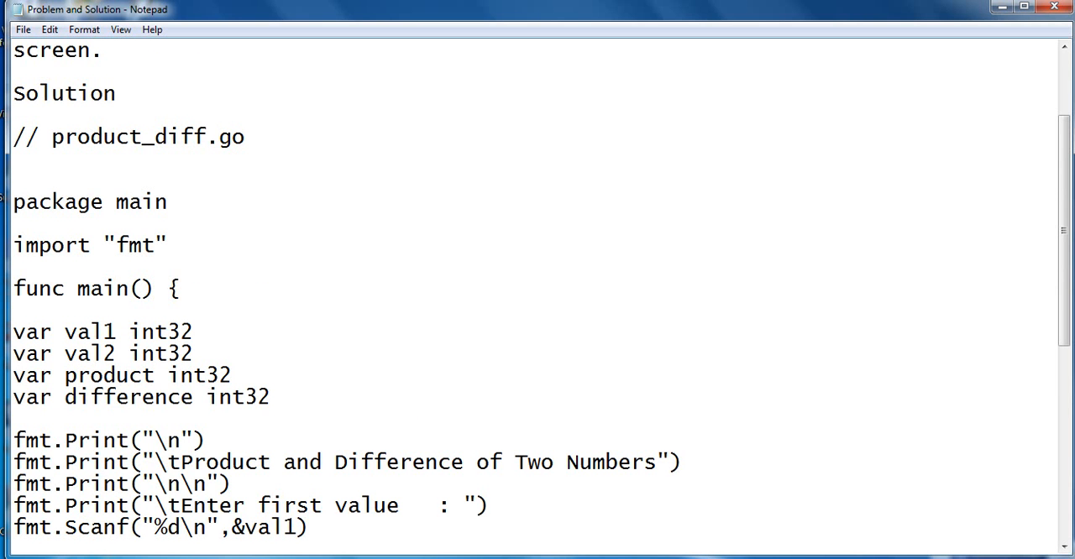
{"action": "scroll", "scroll_direction": "up", "scroll_amount": 3}
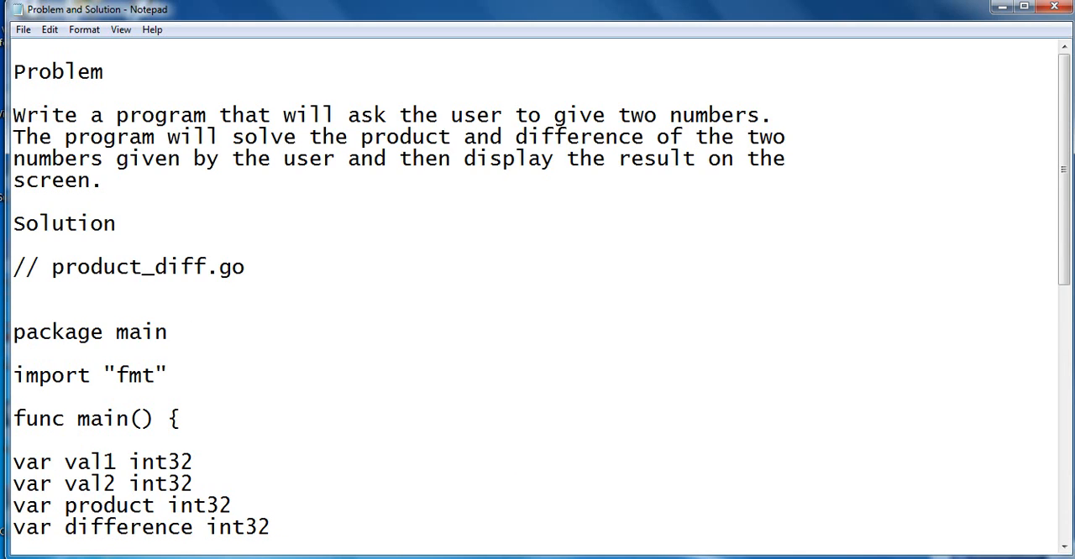
{"action": "triple_click", "coordinate": [126, 267]}
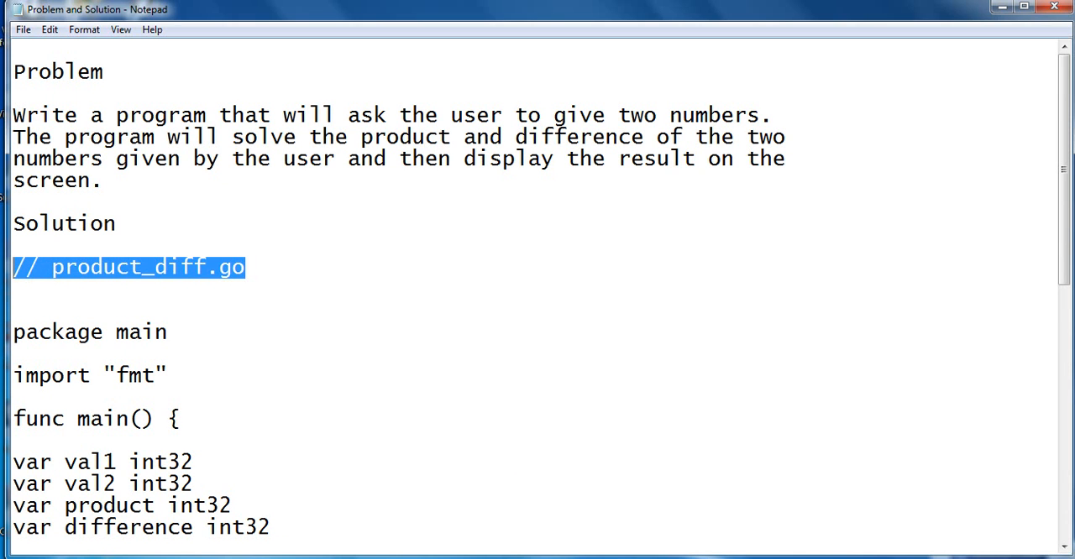
{"action": "scroll", "scroll_direction": "down", "scroll_amount": 3}
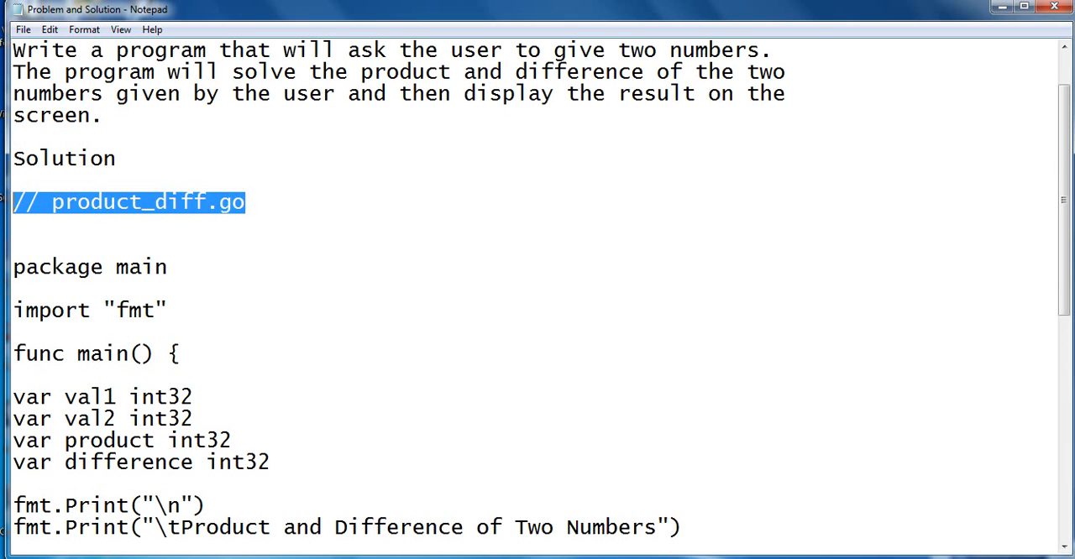
{"action": "double_click", "coordinate": [90, 267]}
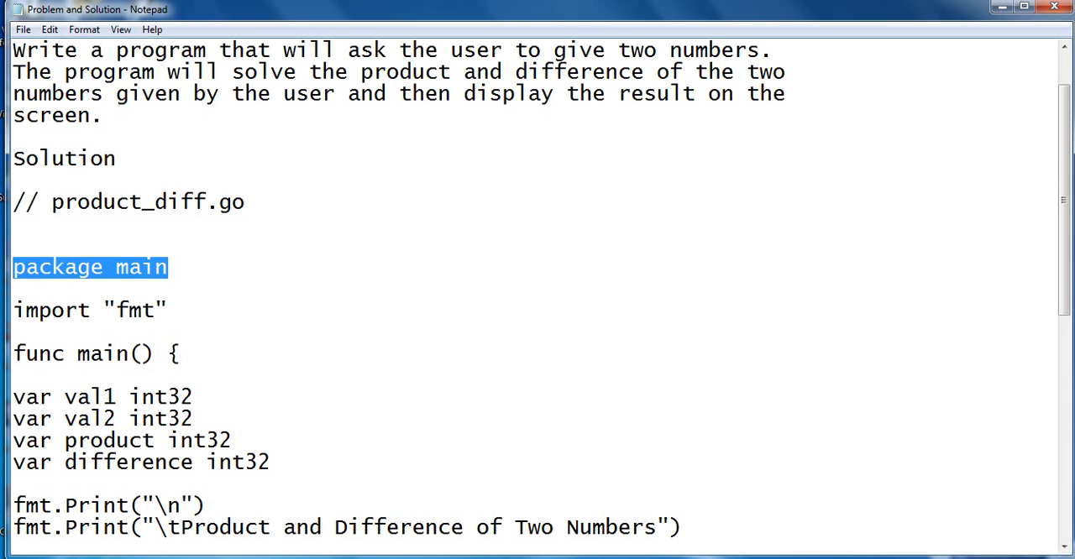
{"action": "scroll", "scroll_direction": "down", "scroll_amount": 3}
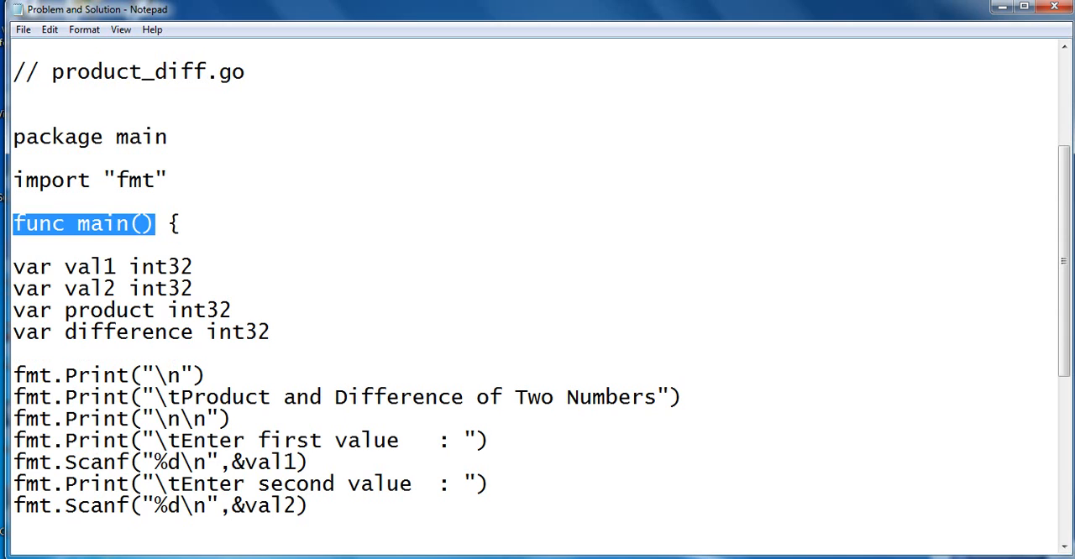
{"action": "left_click", "coordinate": [176, 223]}
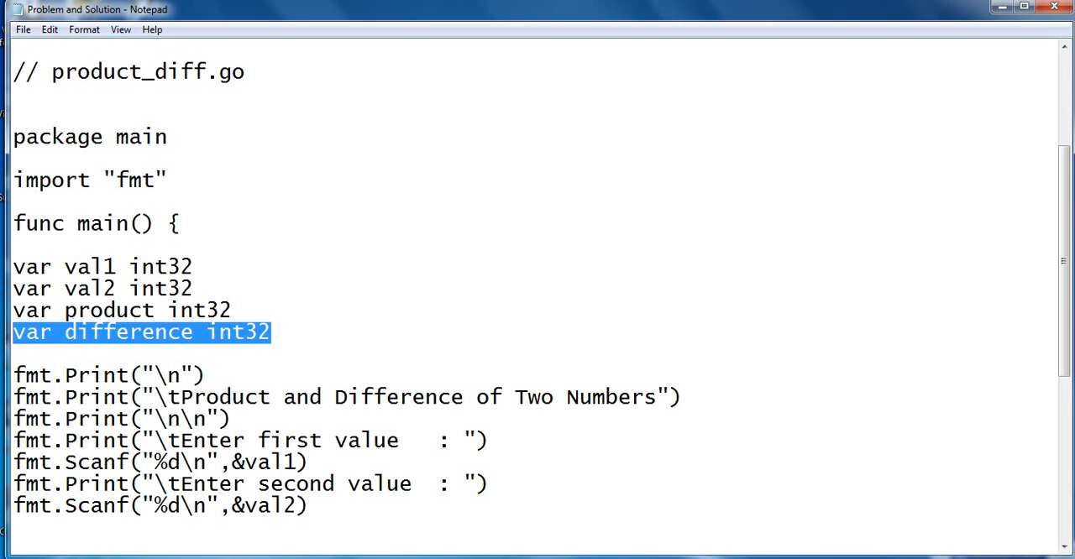
{"action": "scroll", "scroll_direction": "down", "scroll_amount": 3}
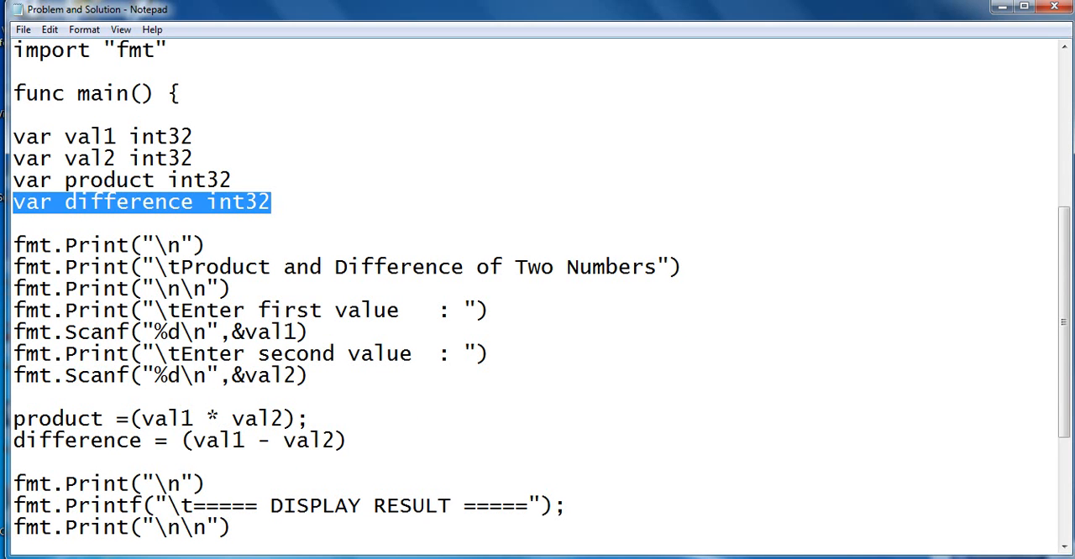
Extend the title string to "Product and Difference of Two Numbers in Go".
{"action": "left_click", "coordinate": [682, 267]}
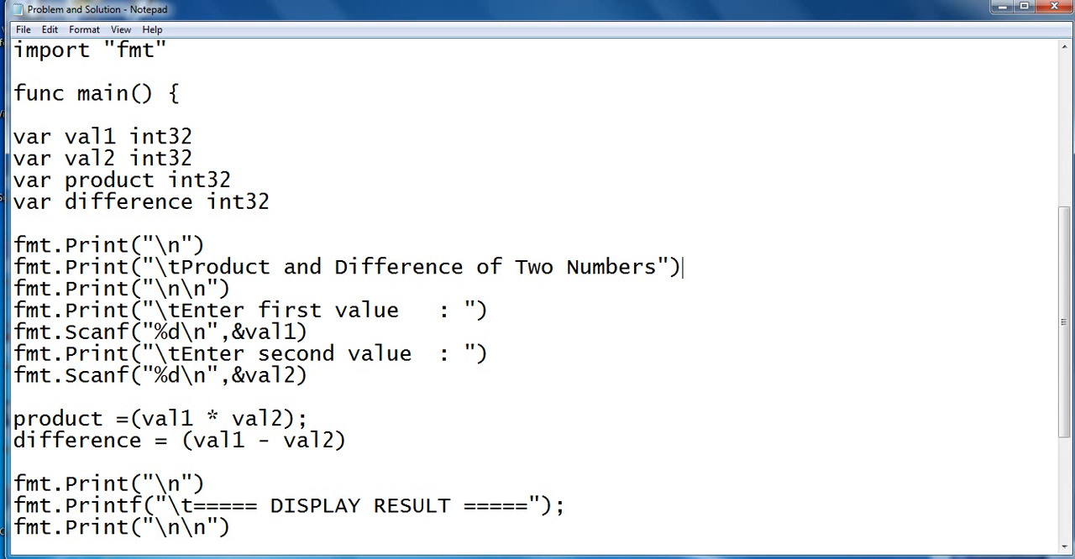
{"action": "triple_click", "coordinate": [335, 267]}
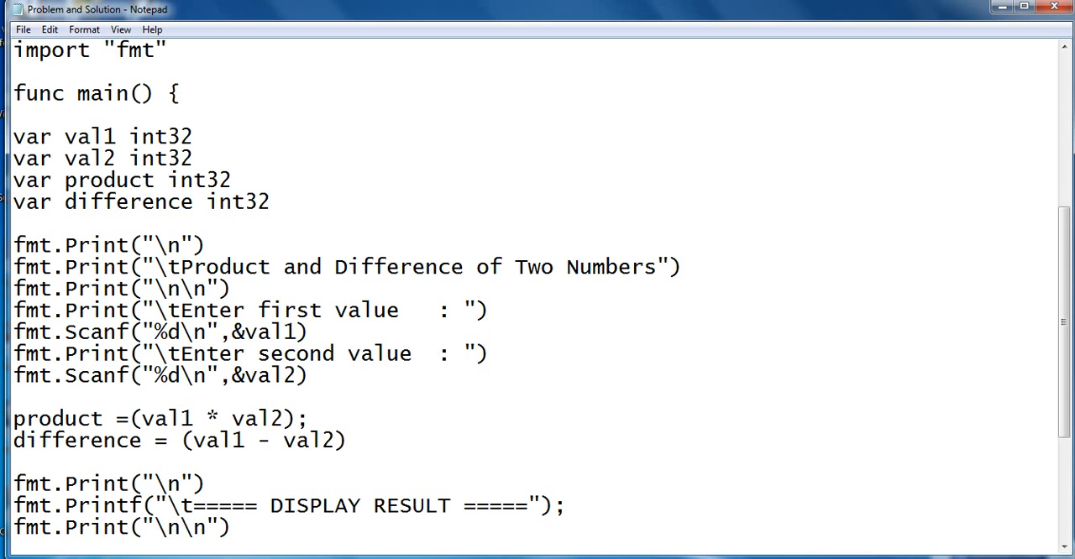
{"action": "type", "text": "in"}
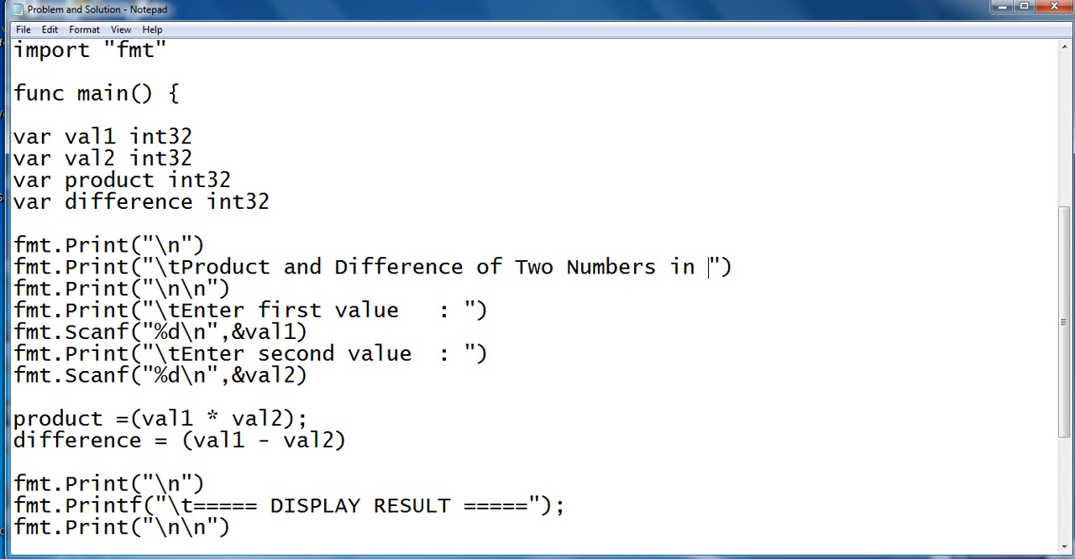
{"action": "type", "text": "Go"}
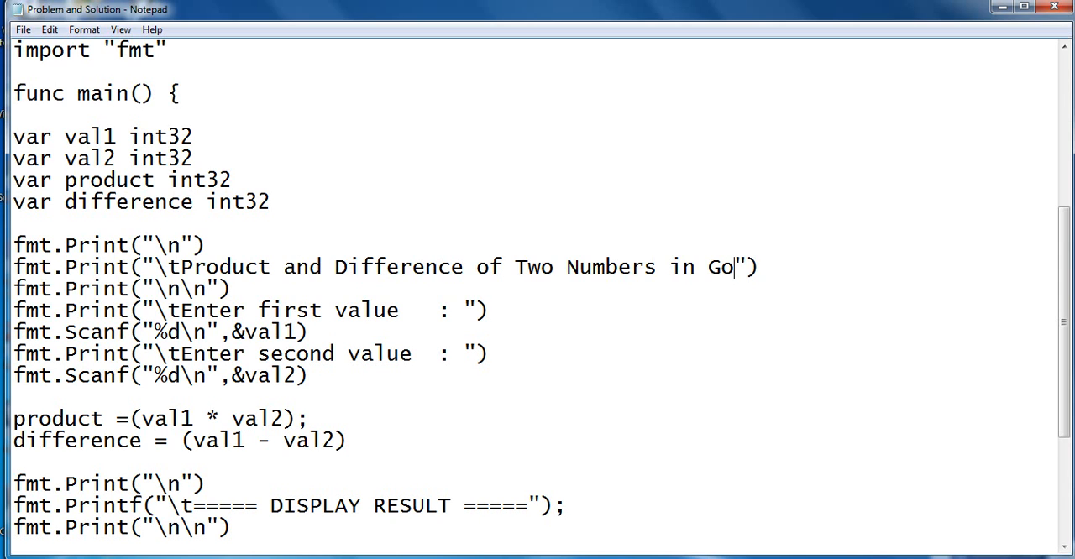
{"action": "triple_click", "coordinate": [121, 289]}
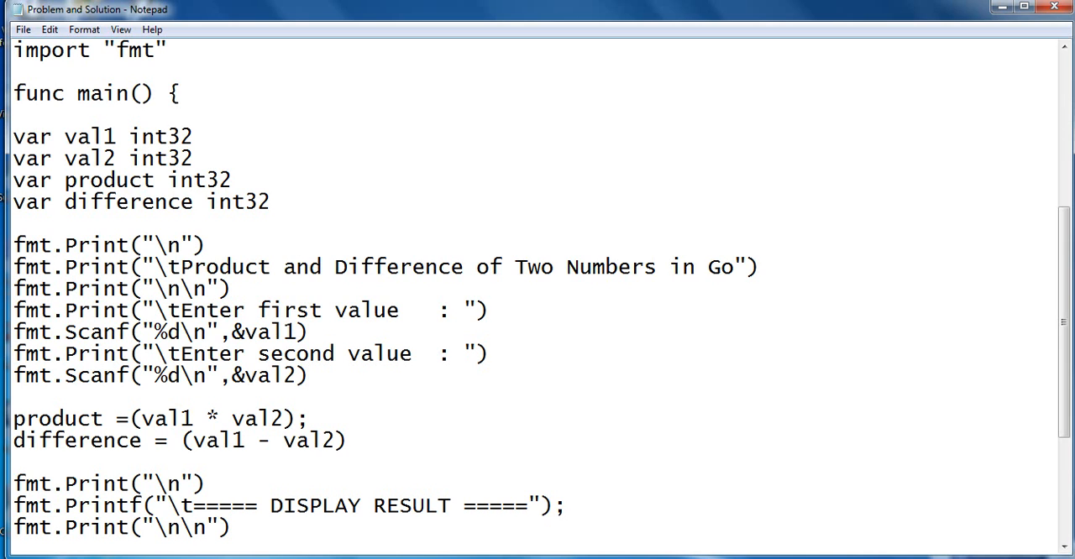
{"action": "left_click_drag", "start_coordinate": [13, 311], "coordinate": [308, 333]}
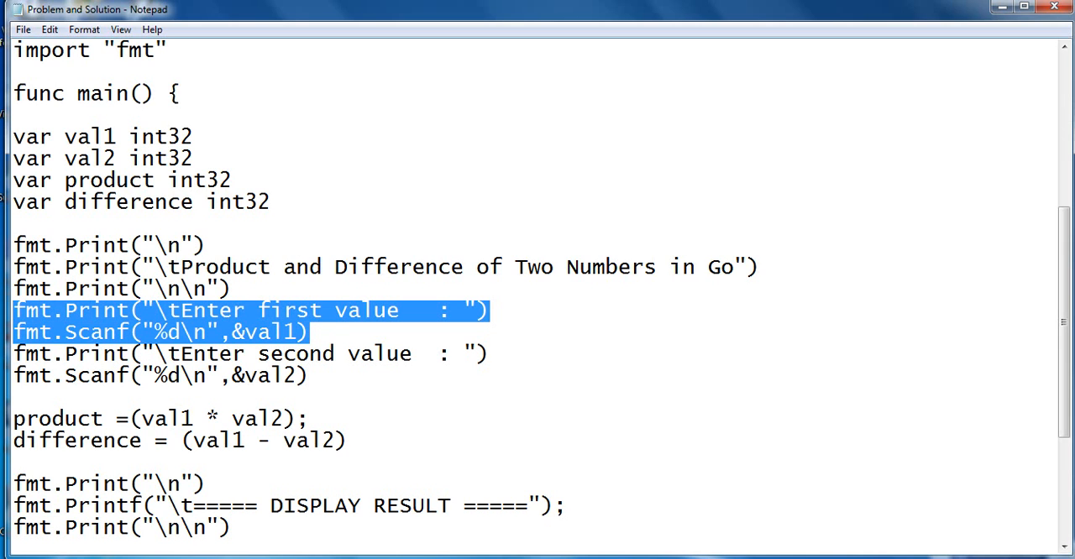
{"action": "double_click", "coordinate": [268, 332]}
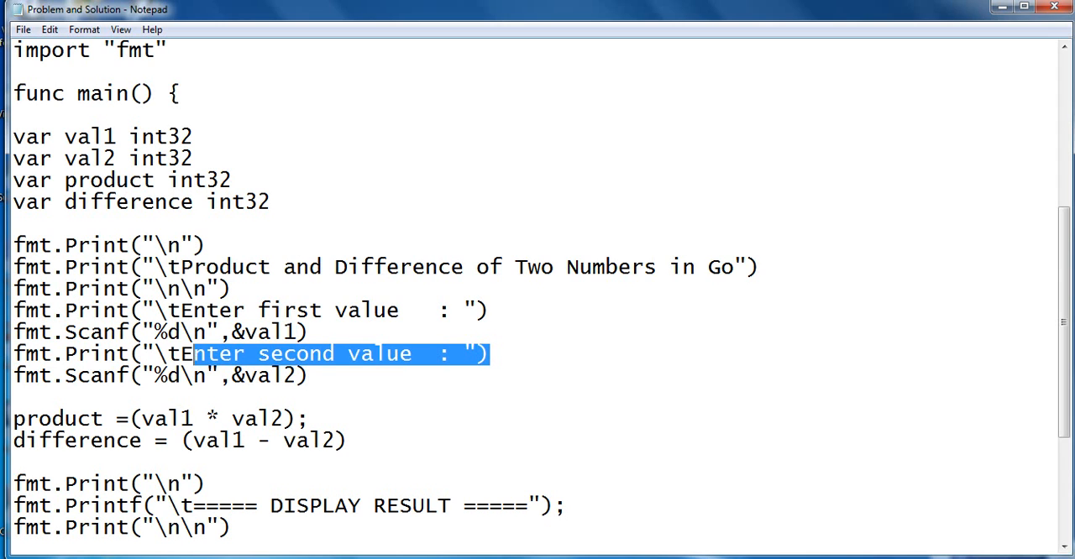
{"action": "left_click_drag", "start_coordinate": [193, 353], "coordinate": [14, 353]}
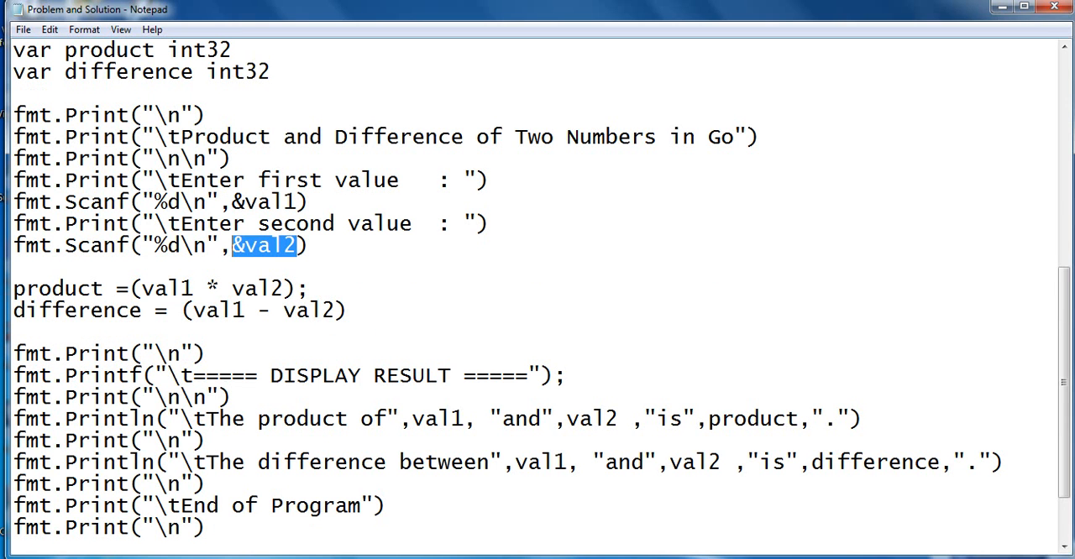
{"action": "double_click", "coordinate": [57, 289]}
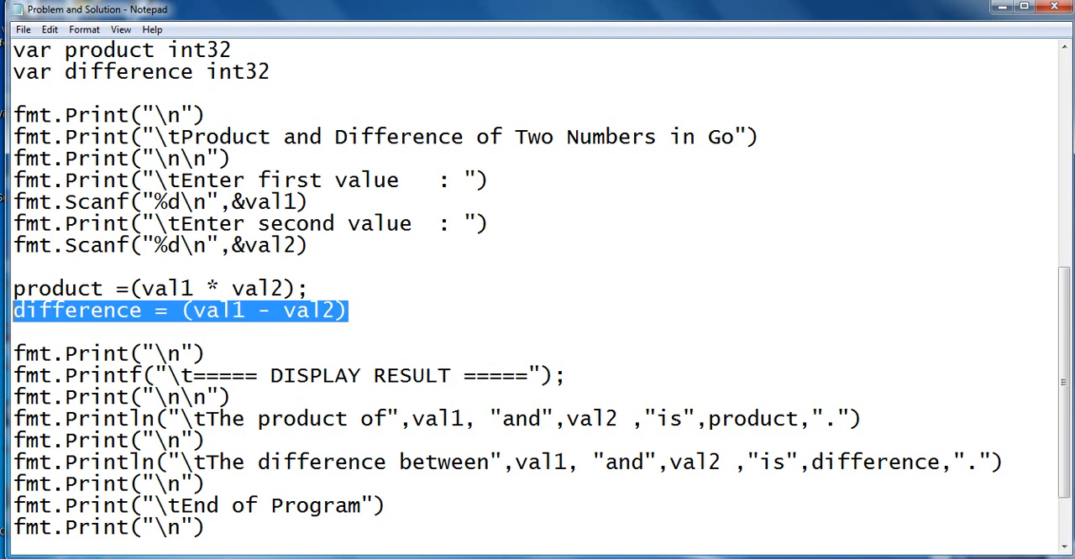
{"action": "scroll", "scroll_direction": "down", "scroll_amount": 3}
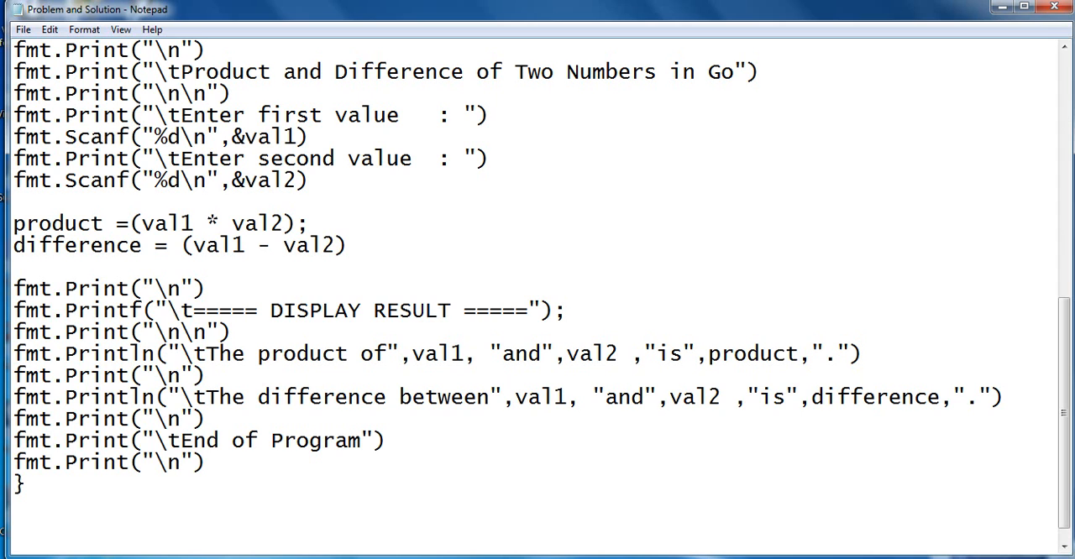
{"action": "double_click", "coordinate": [756, 352]}
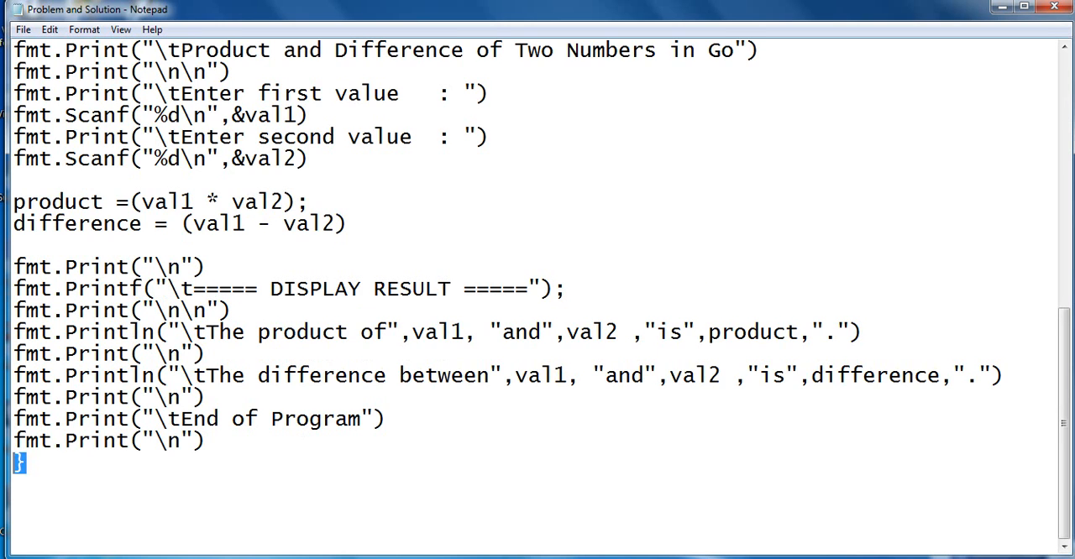
{"action": "scroll", "scroll_direction": "up", "scroll_amount": 3}
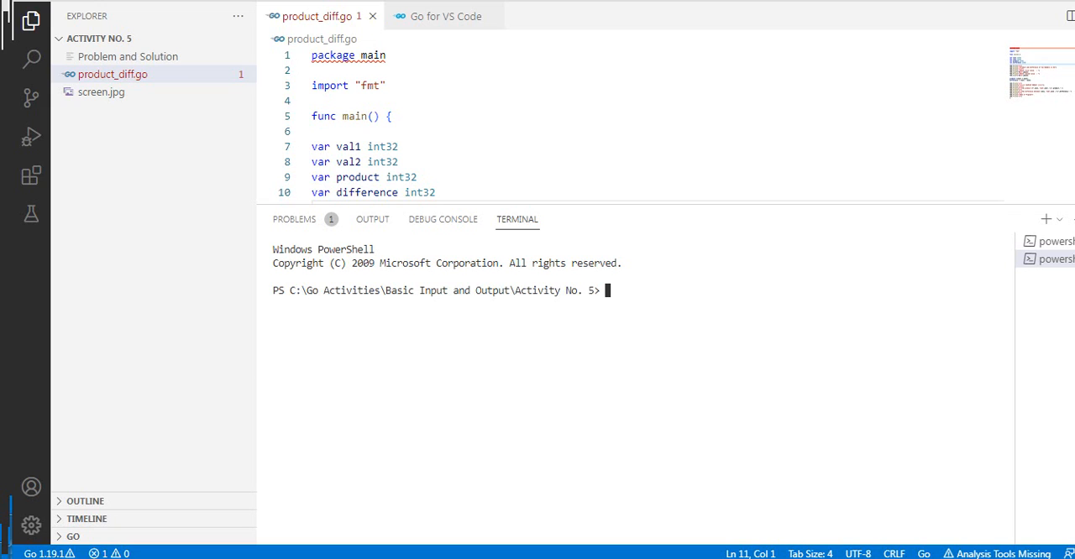
Run go run product_diff.go in the VS Code terminal.
{"action": "type", "text": "go"}
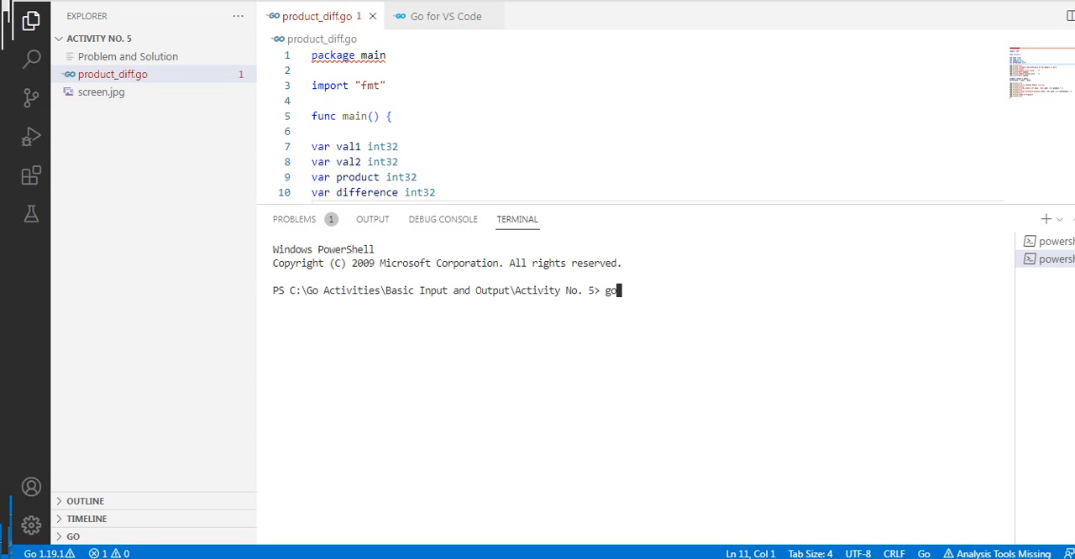
{"action": "type", "text": "run"}
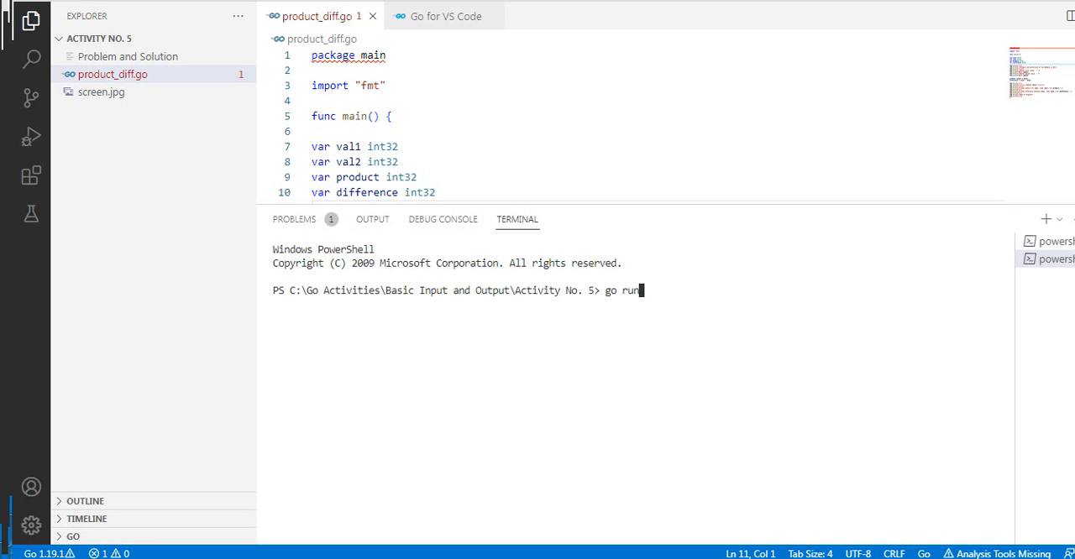
{"action": "type", "text": "product"}
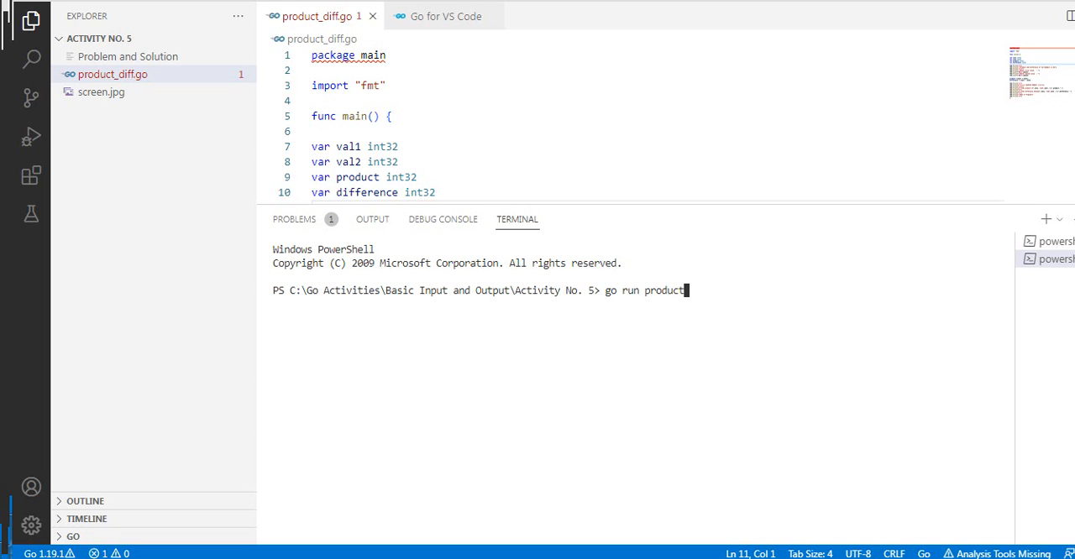
{"action": "type", "text": "_diff."}
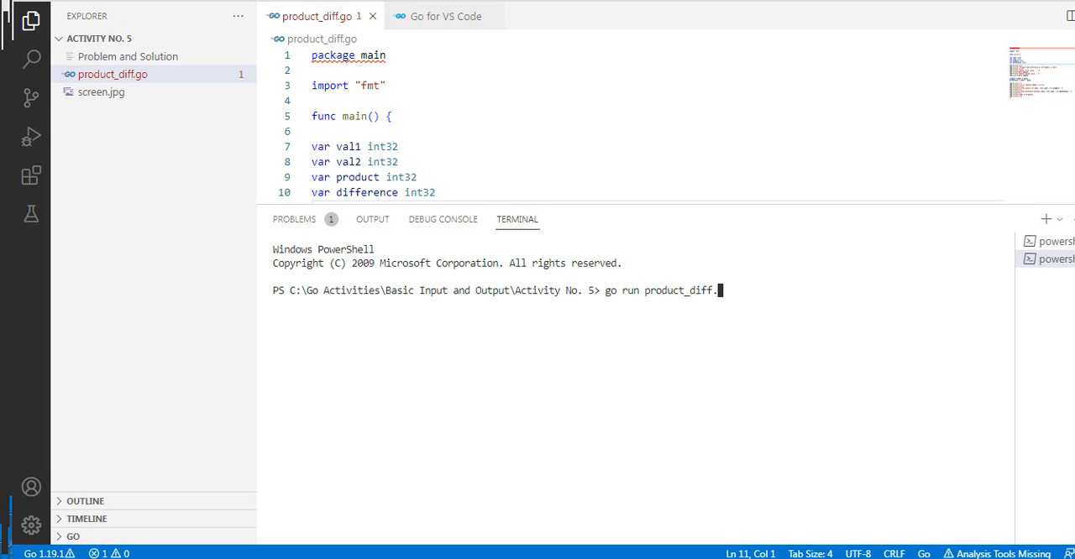
{"action": "key", "text": "Return"}
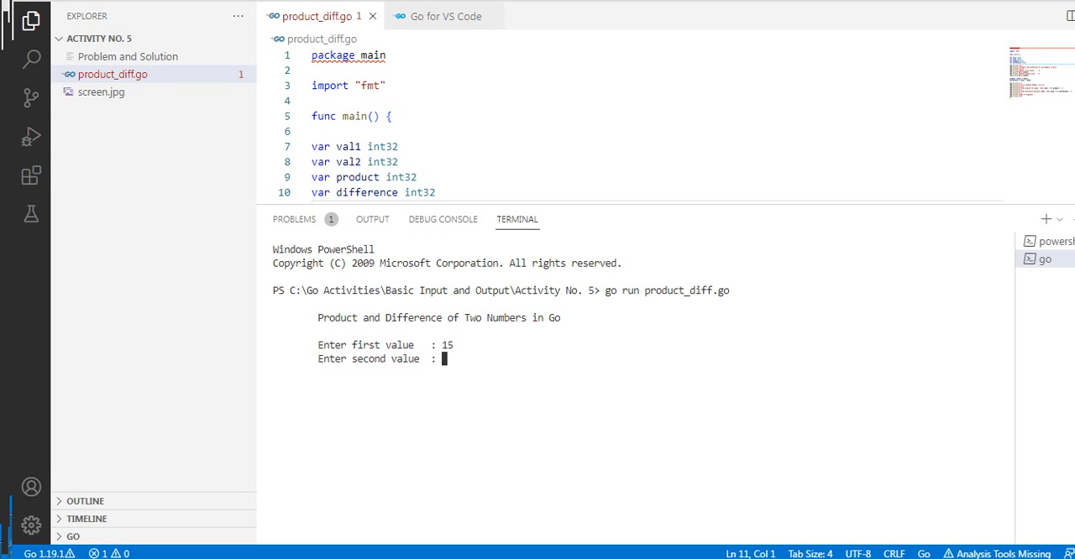
Enter 6 as the second value, getting product 90 and difference 9, then rerun the program.
{"action": "type", "text": "6"}
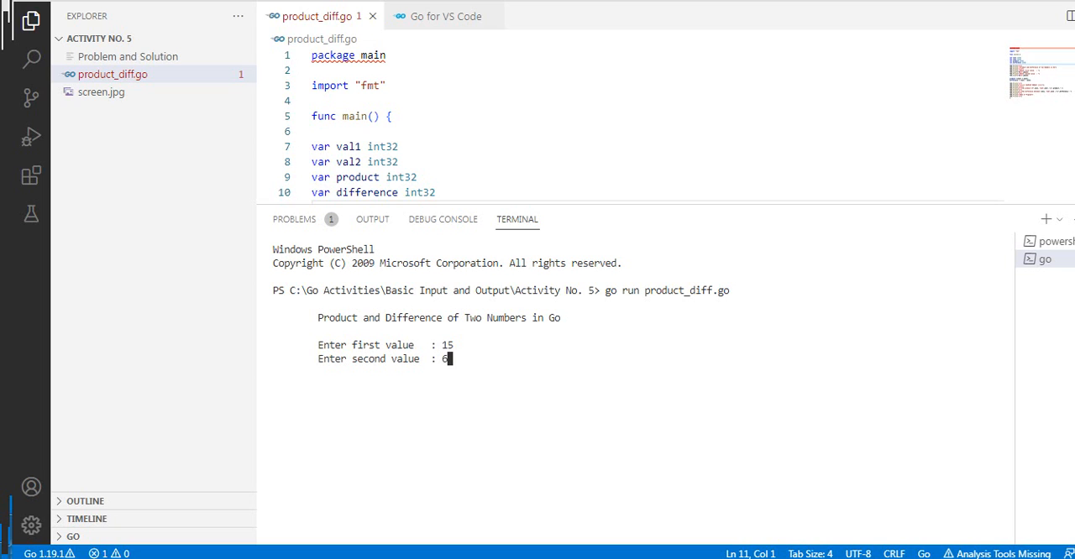
{"action": "key", "text": "Return"}
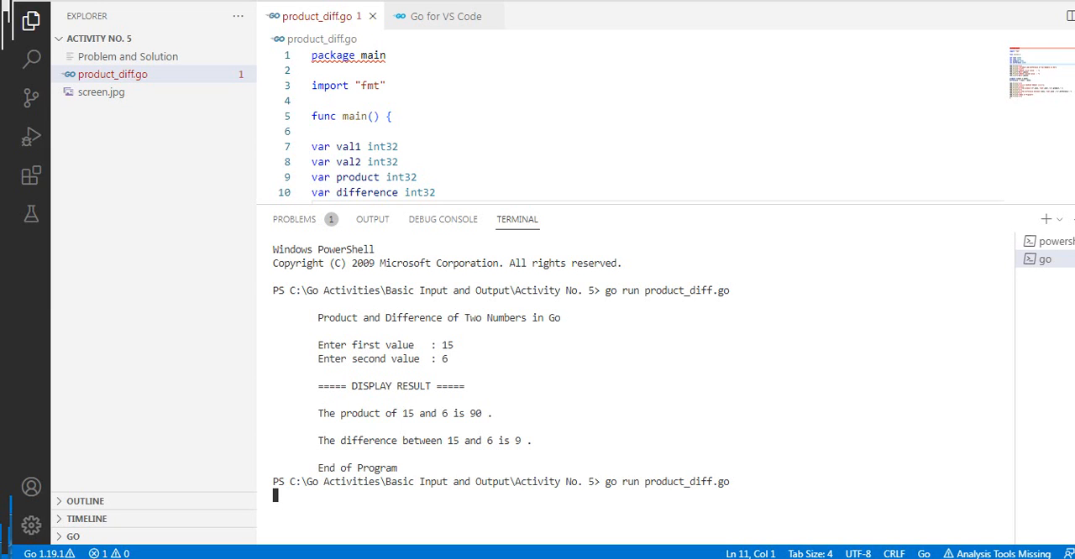
{"action": "key", "text": "Return"}
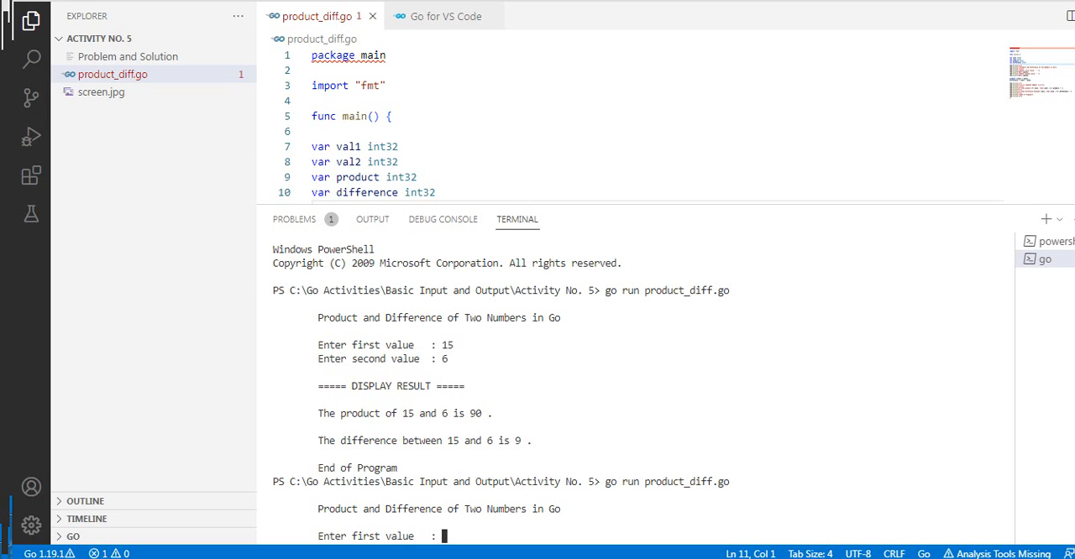
Enter 500 as the first value of the second run.
{"action": "type", "text": "500"}
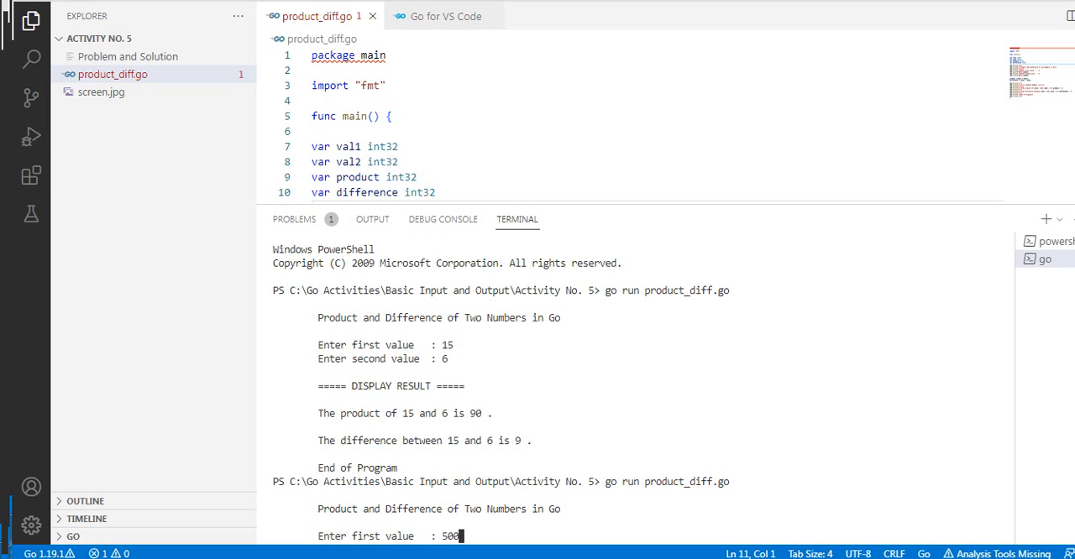